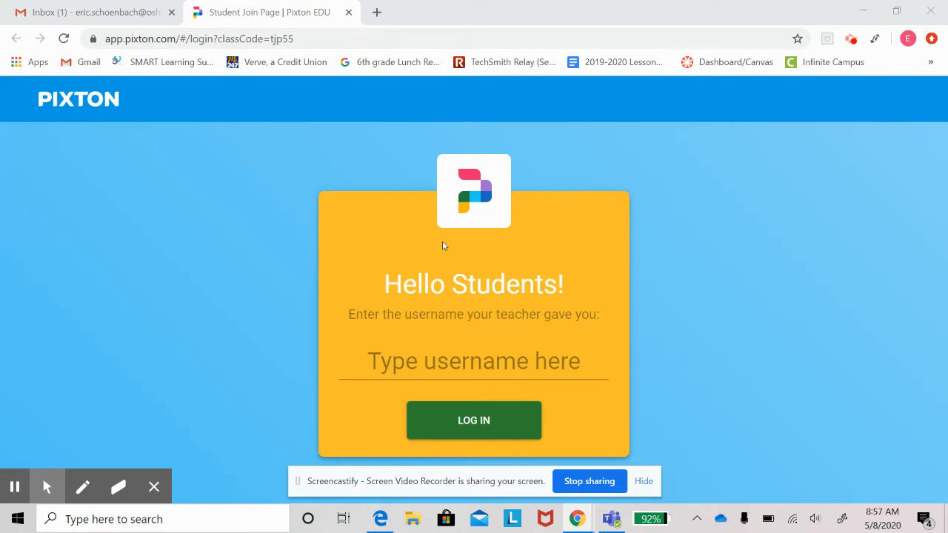
# Log in to the student account with username 'eric' and reach the class photo page
pyautogui.click(474, 361)
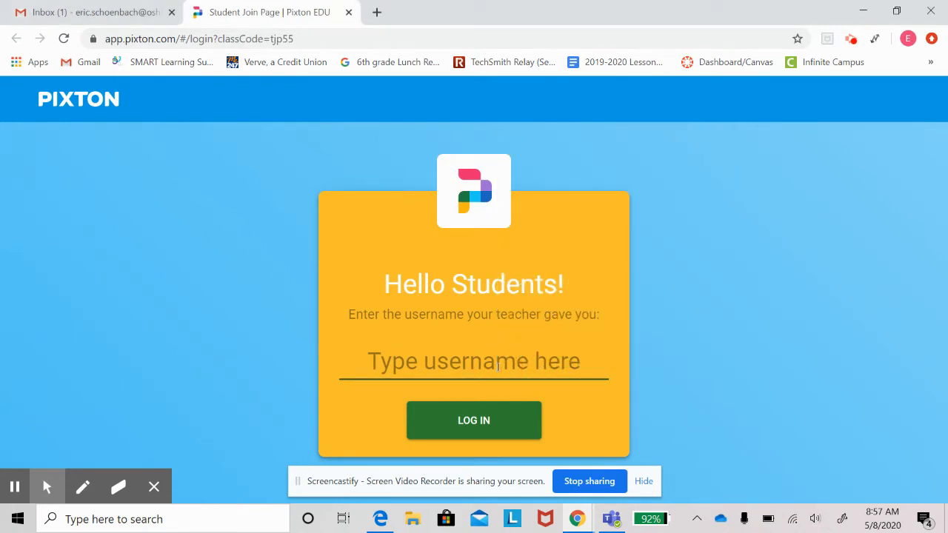
pyautogui.write('erics450')
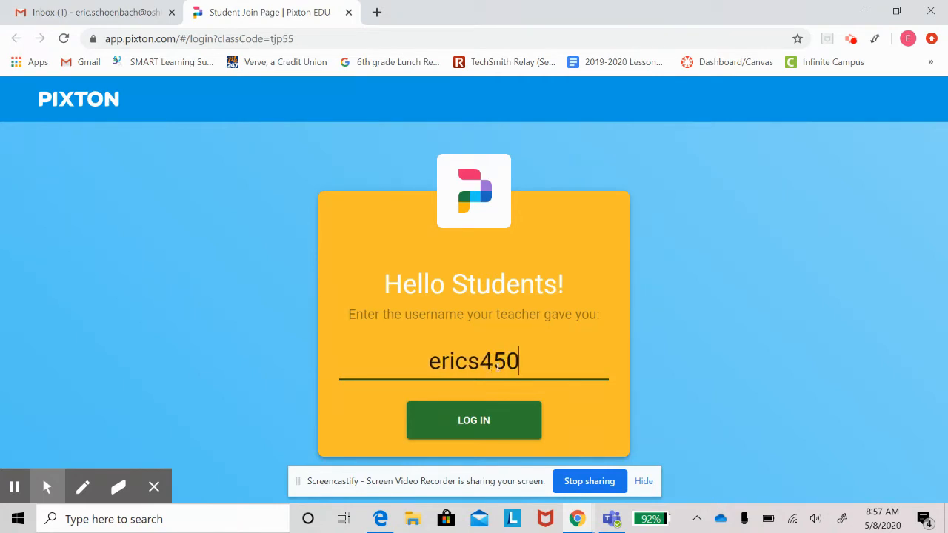
pyautogui.click(474, 421)
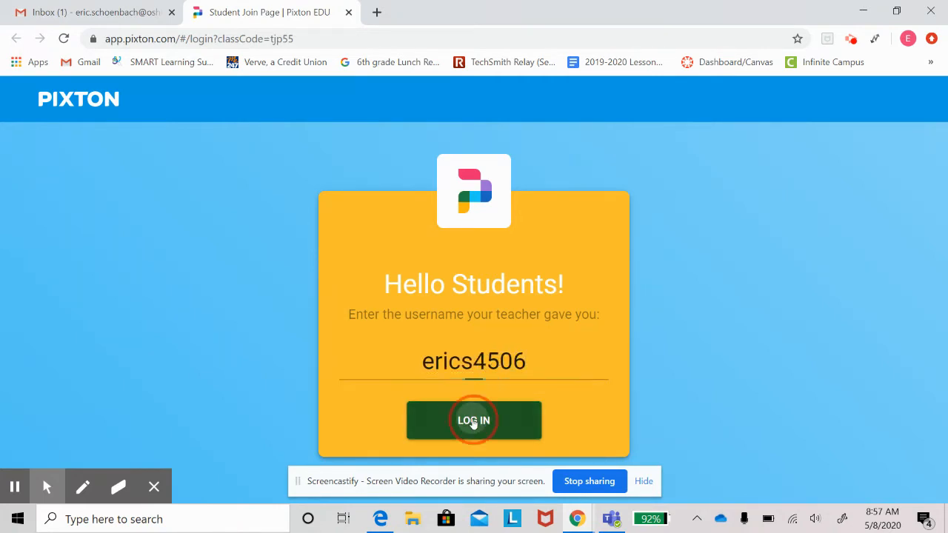
pyautogui.click(474, 421)
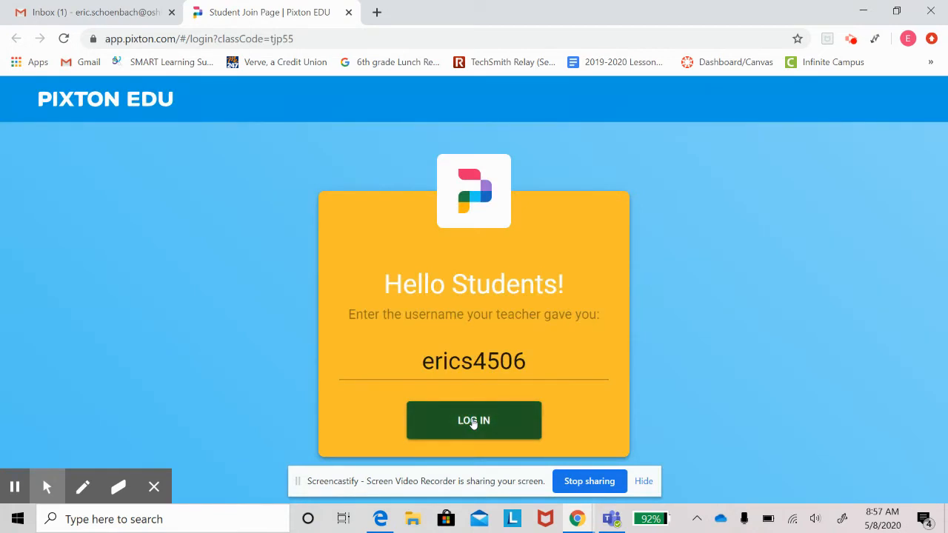
pyautogui.click(474, 421)
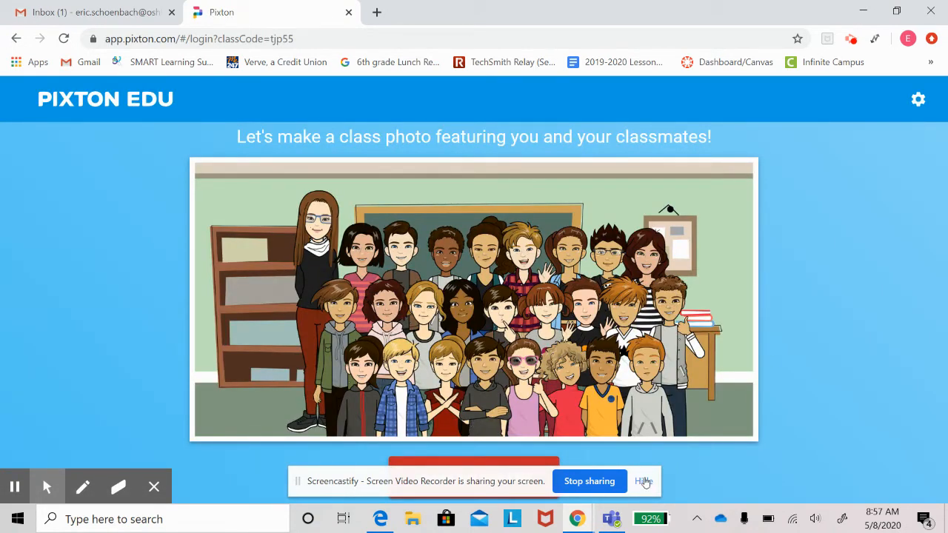
# Begin Make My Avatar and choose the boy face, reaching the skin tone choices
pyautogui.click(643, 481)
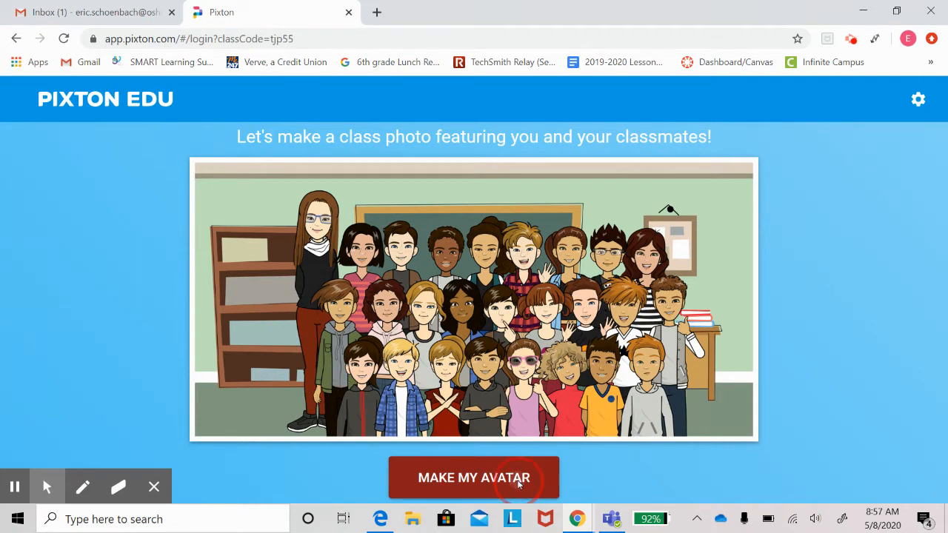
pyautogui.click(474, 477)
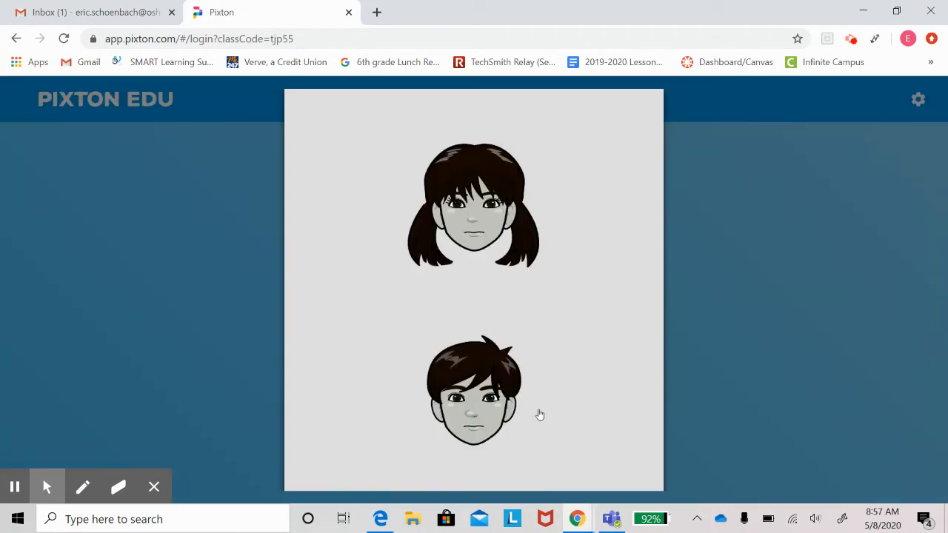
pyautogui.moveTo(466, 386)
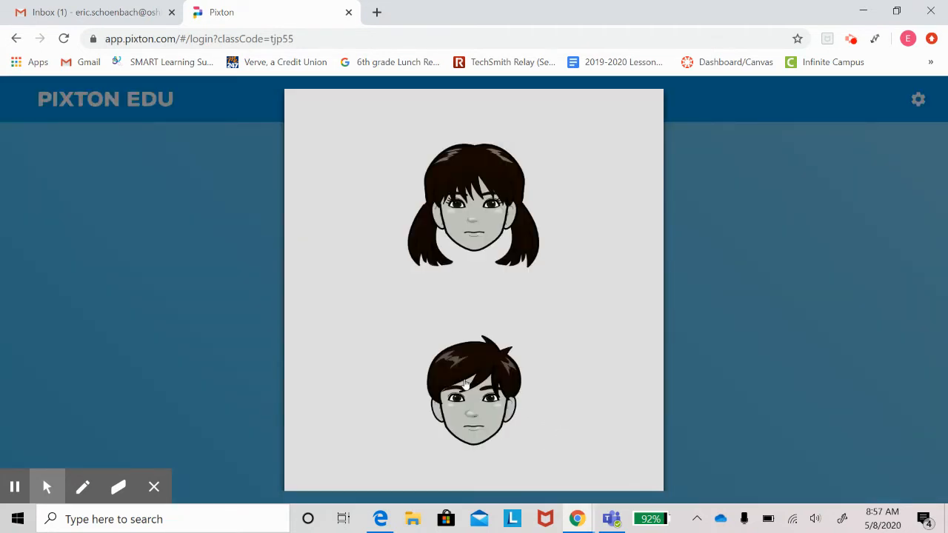
pyautogui.click(474, 391)
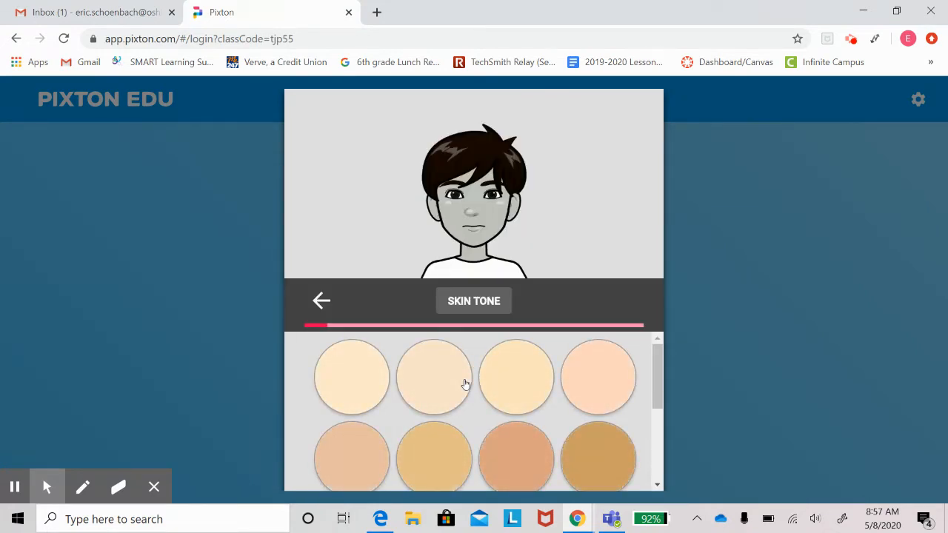
# Choose the lightest skin tone, reddish-brown hair and the short spiky hairstyle, then the first eye shape
pyautogui.click(351, 376)
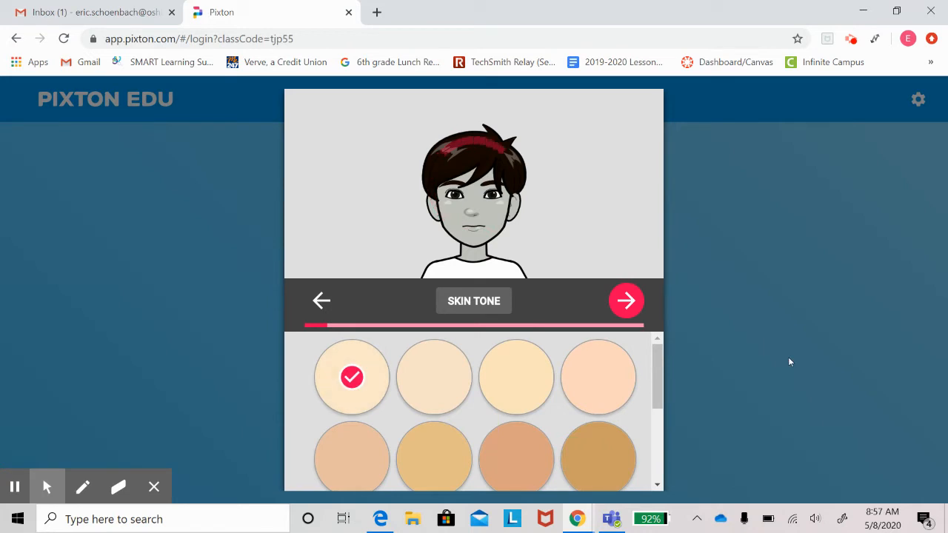
pyautogui.click(625, 301)
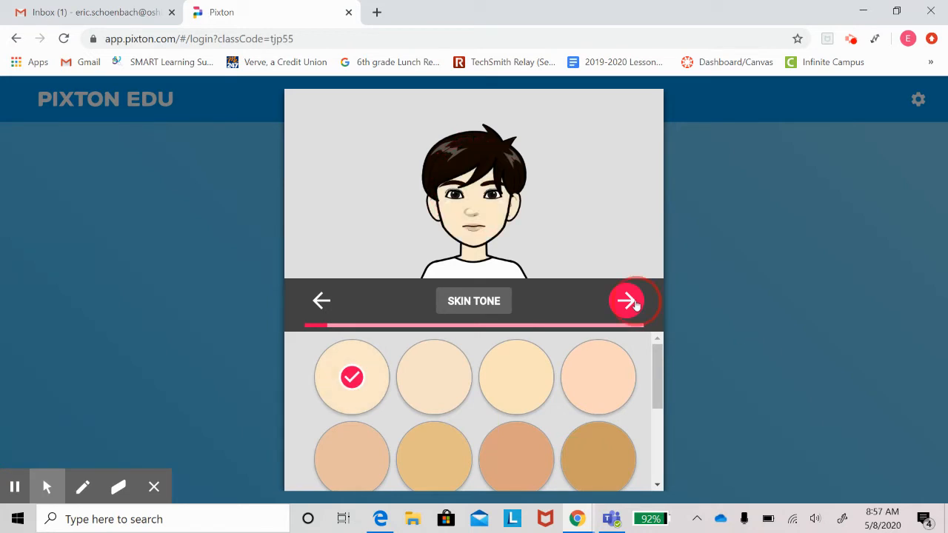
pyautogui.click(628, 300)
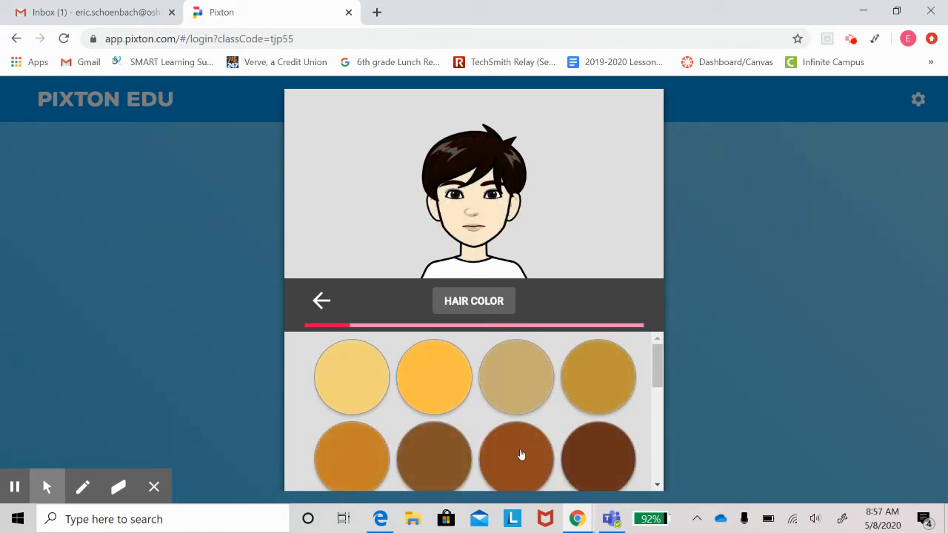
pyautogui.click(515, 456)
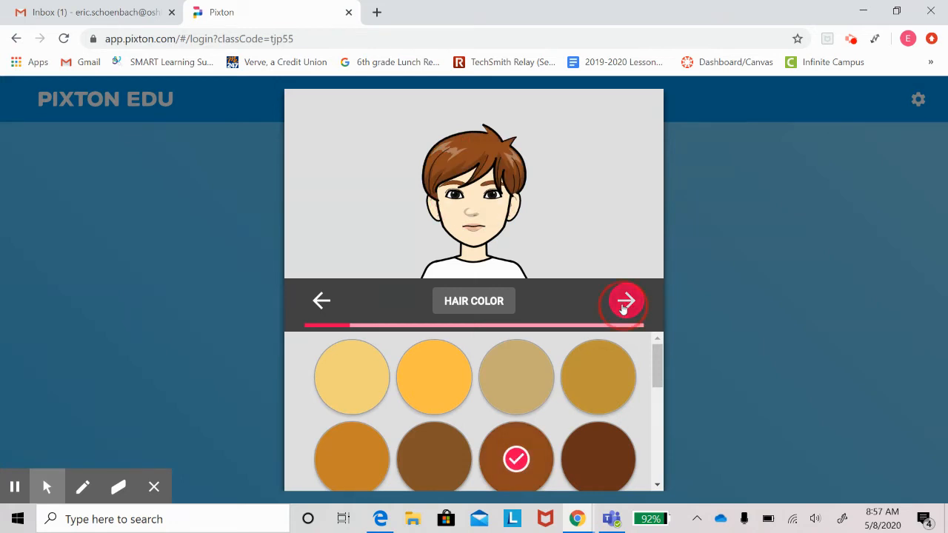
pyautogui.click(625, 300)
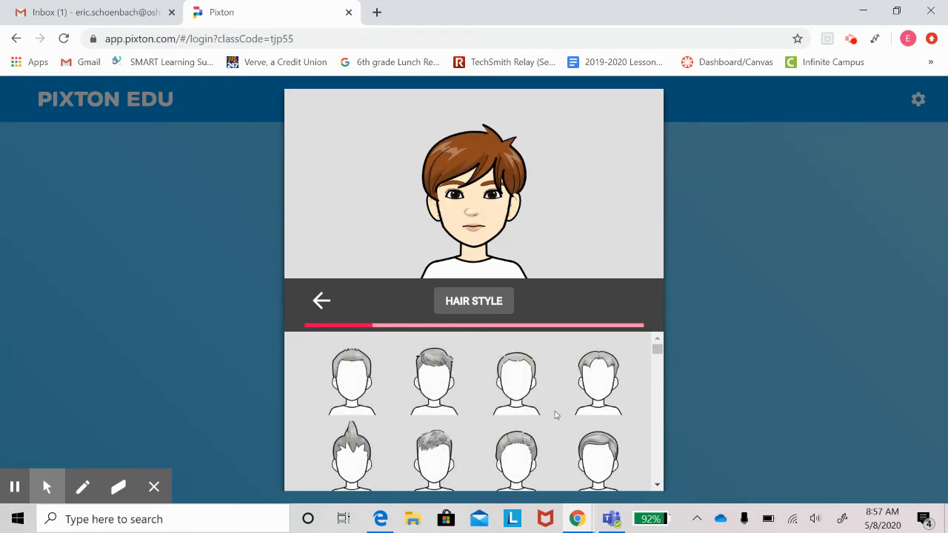
pyautogui.click(433, 377)
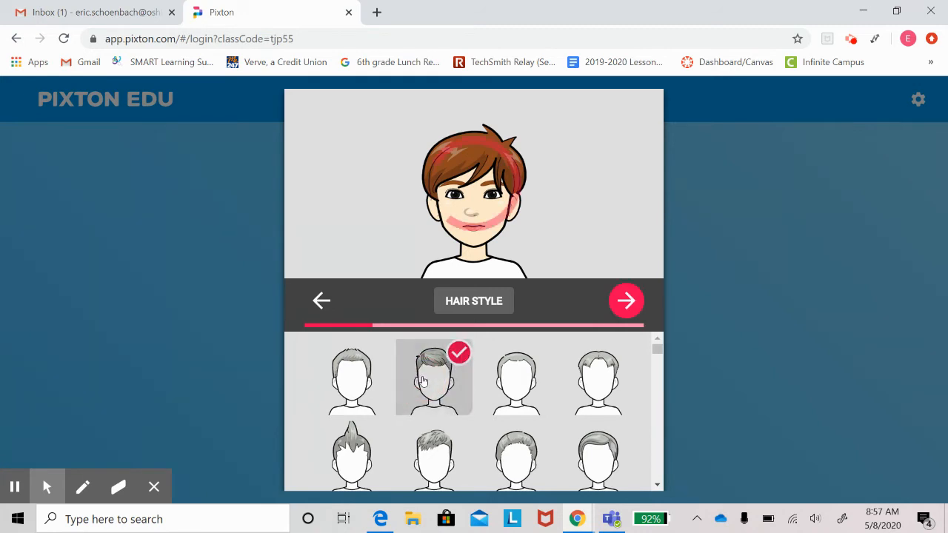
pyautogui.click(625, 301)
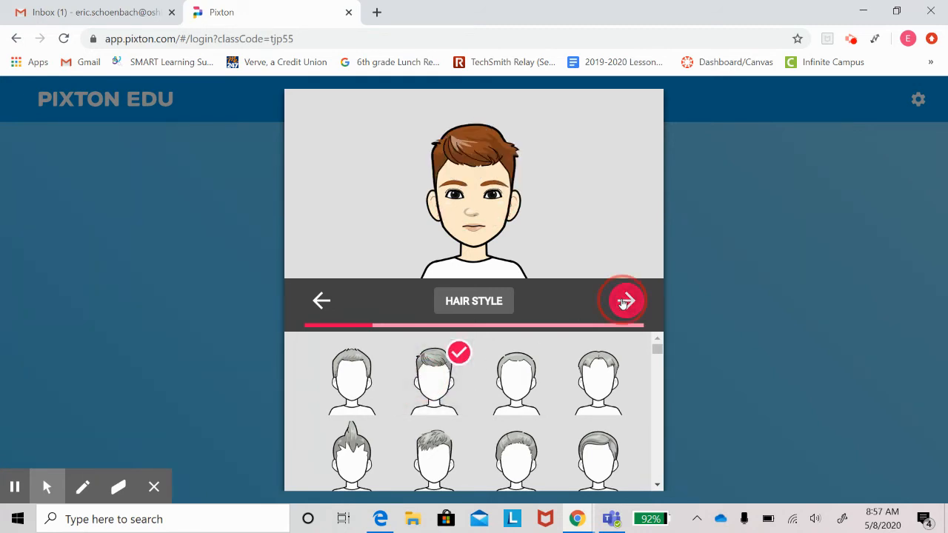
pyautogui.click(626, 300)
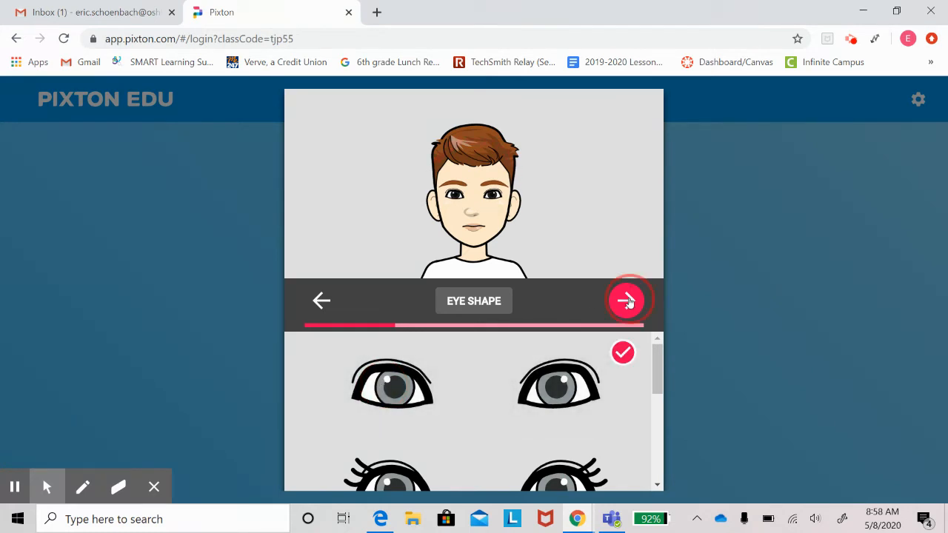
# Keep the default eyebrows and nose and make the avatar's eyes bright blue
pyautogui.click(626, 301)
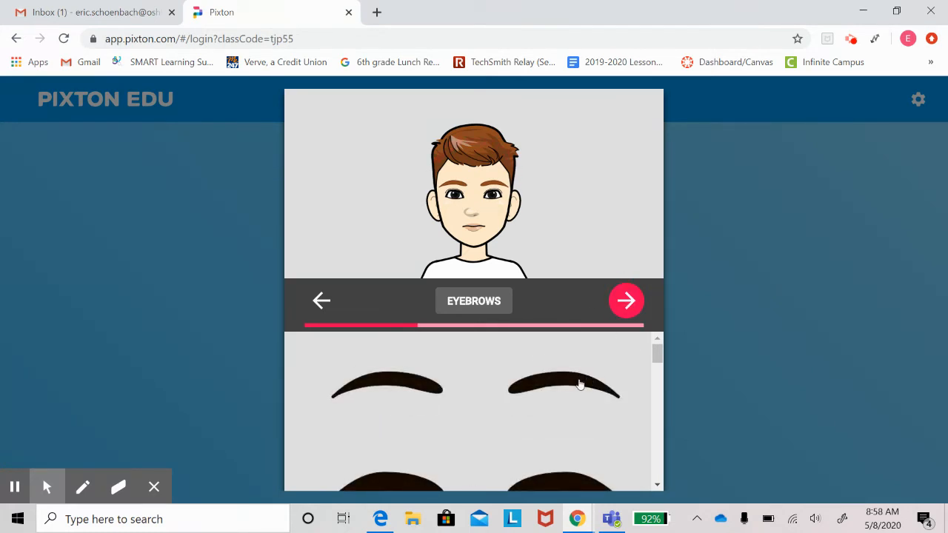
pyautogui.click(627, 300)
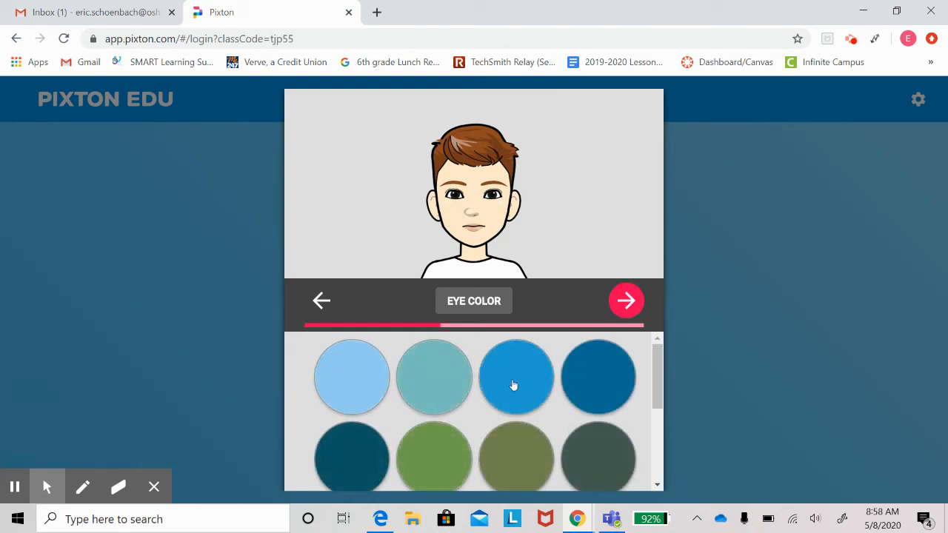
pyautogui.click(516, 378)
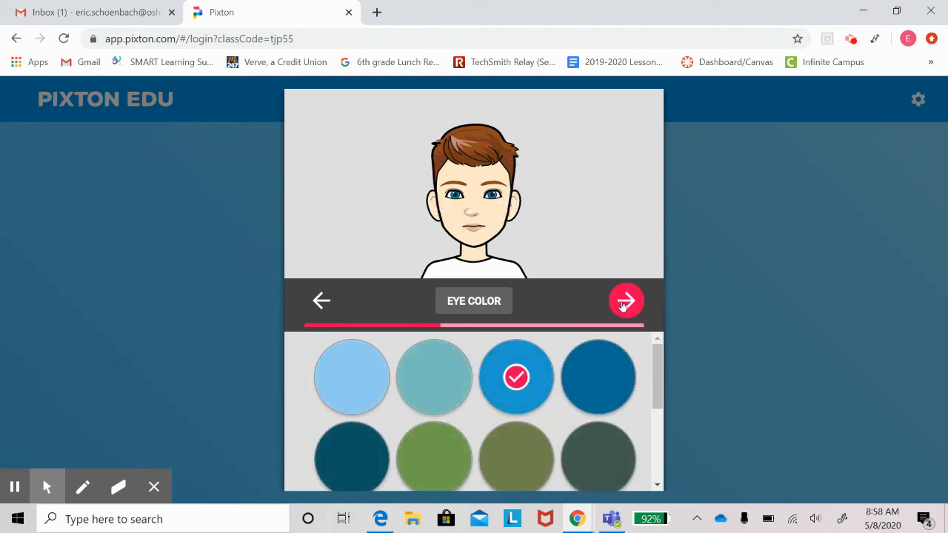
pyautogui.click(625, 301)
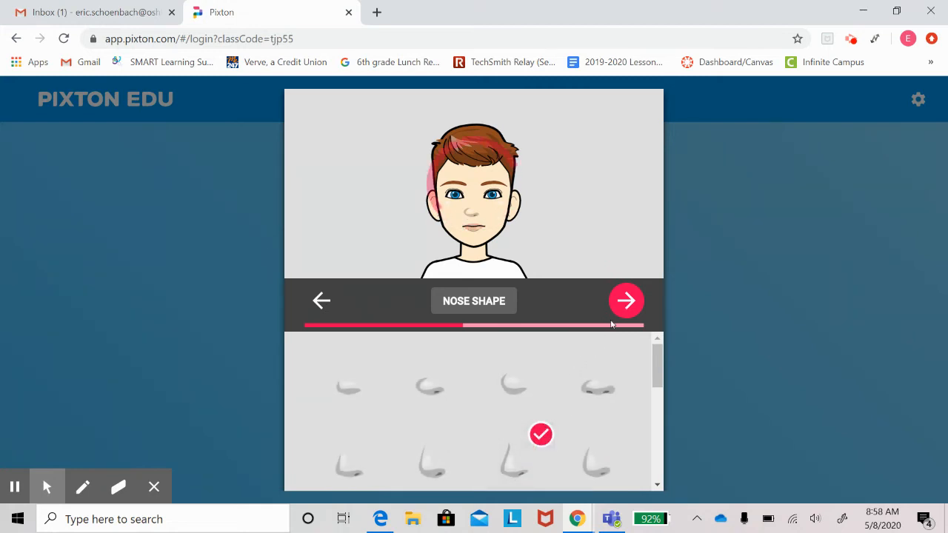
pyautogui.click(625, 300)
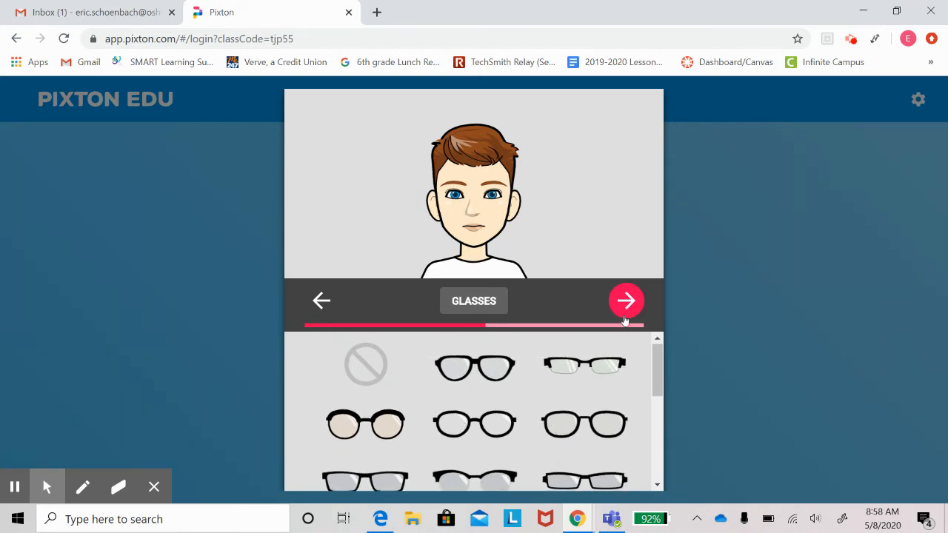
# Skip glasses, choose the thinner lips, and skip facial details to reach hats
pyautogui.click(625, 301)
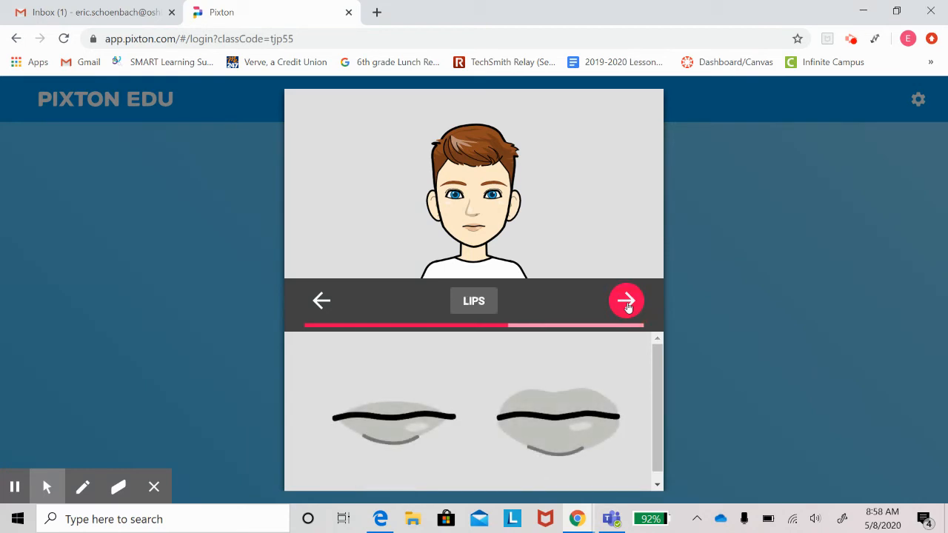
pyautogui.click(394, 420)
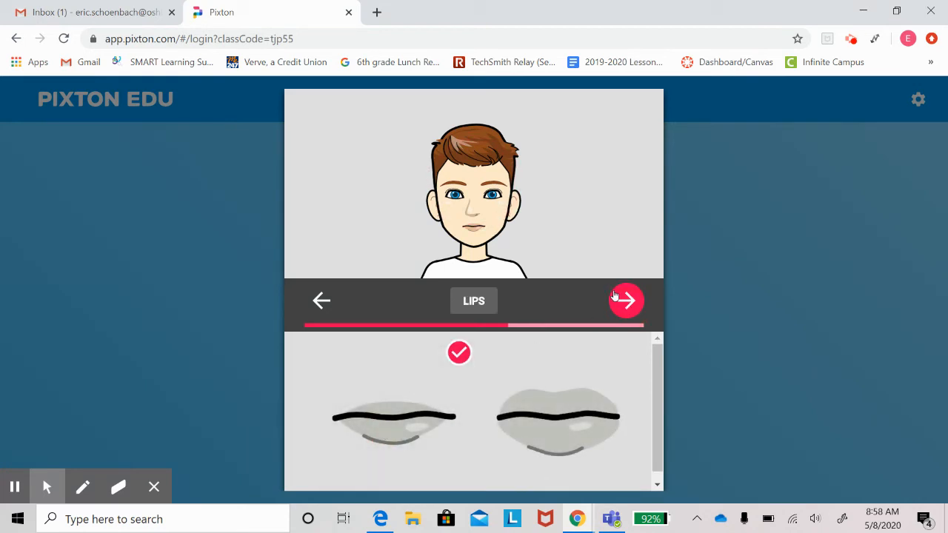
pyautogui.click(625, 299)
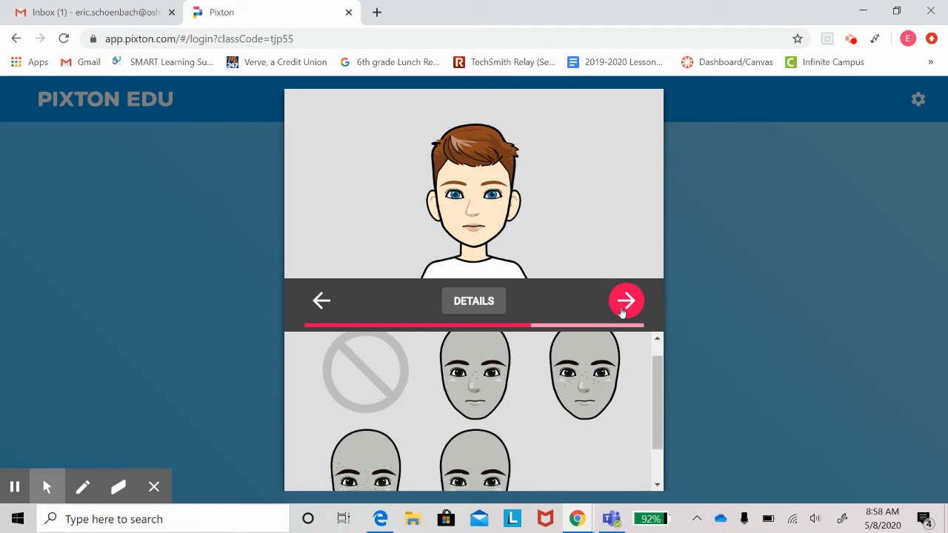
pyautogui.click(625, 301)
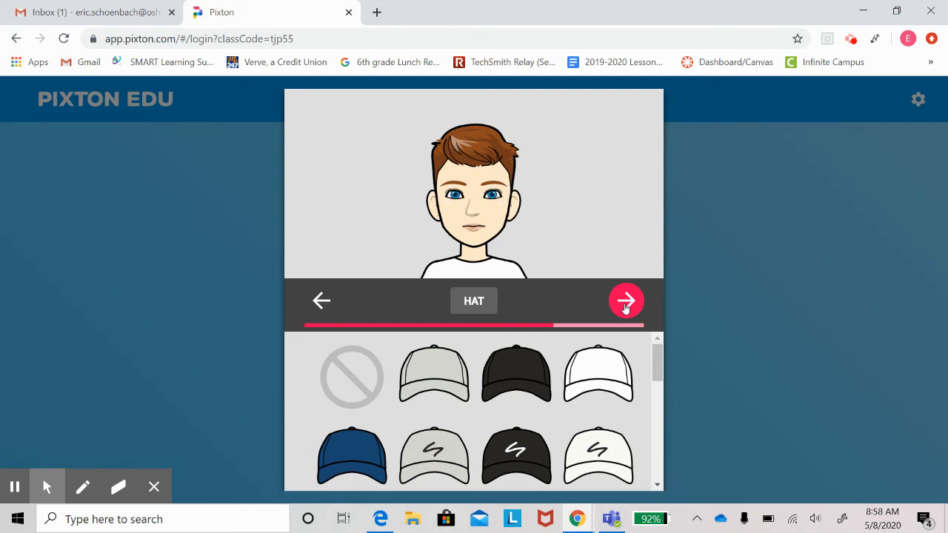
# Skip the hat, give the avatar a wide open smile and the blue shirt with red tie
pyautogui.click(625, 301)
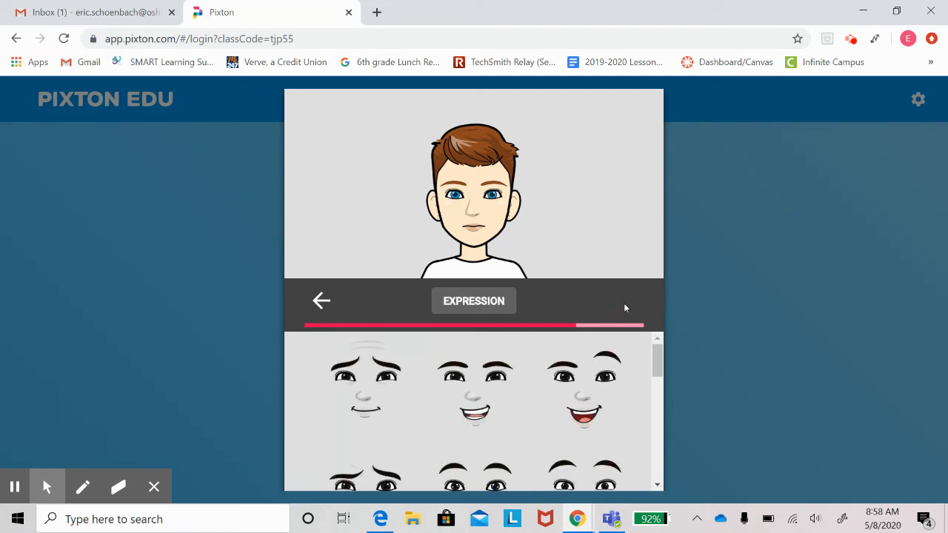
pyautogui.click(474, 388)
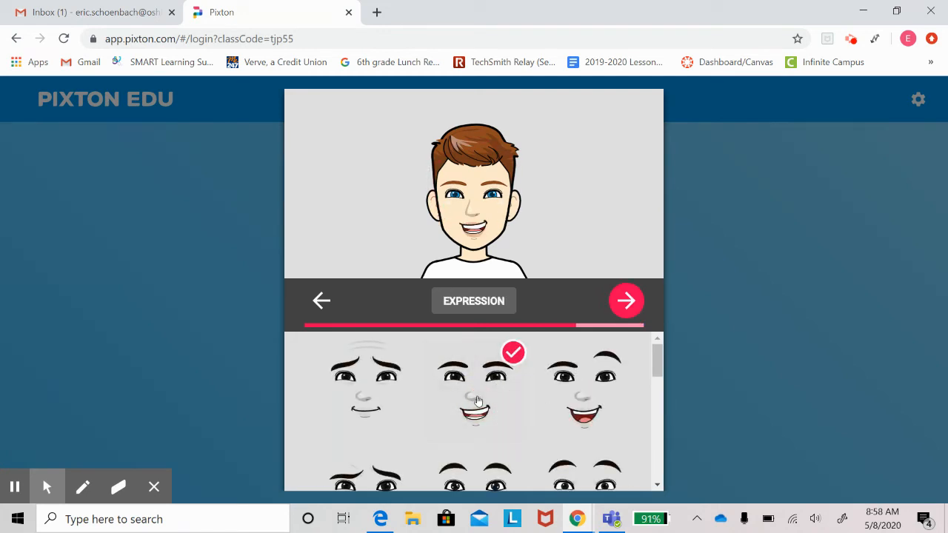
pyautogui.click(626, 300)
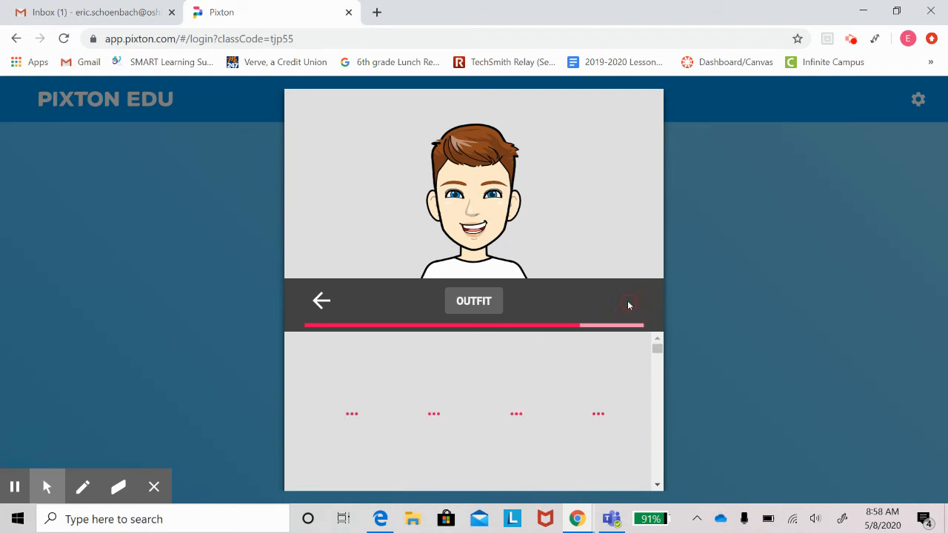
pyautogui.click(628, 303)
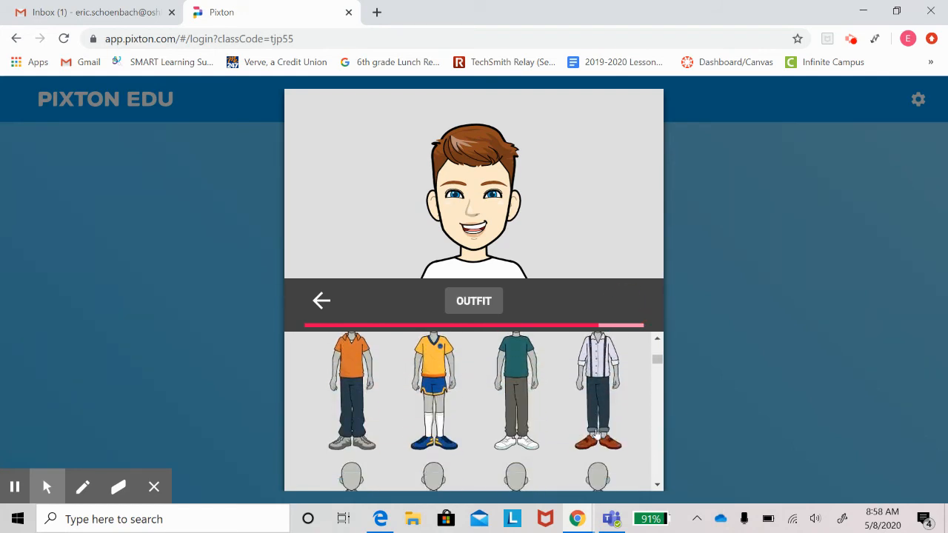
pyautogui.scroll(-3)
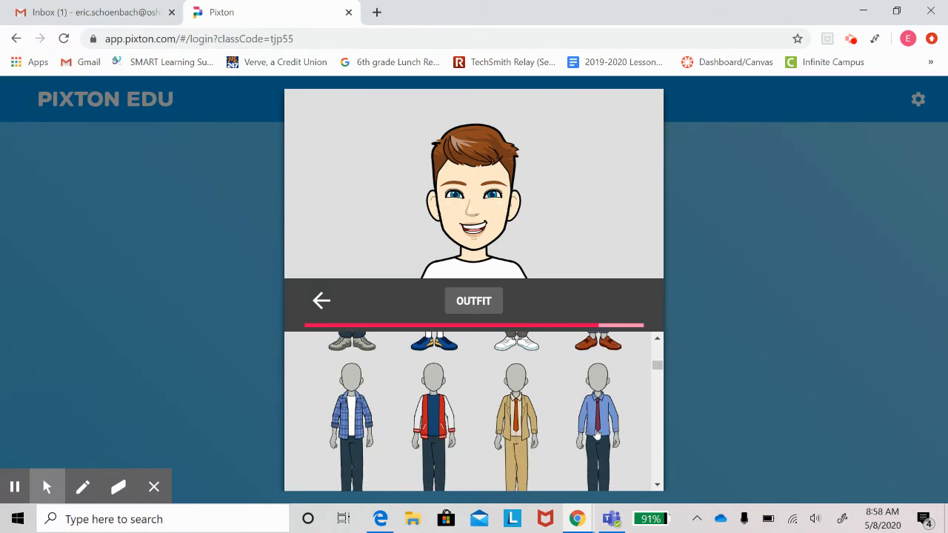
pyautogui.click(598, 427)
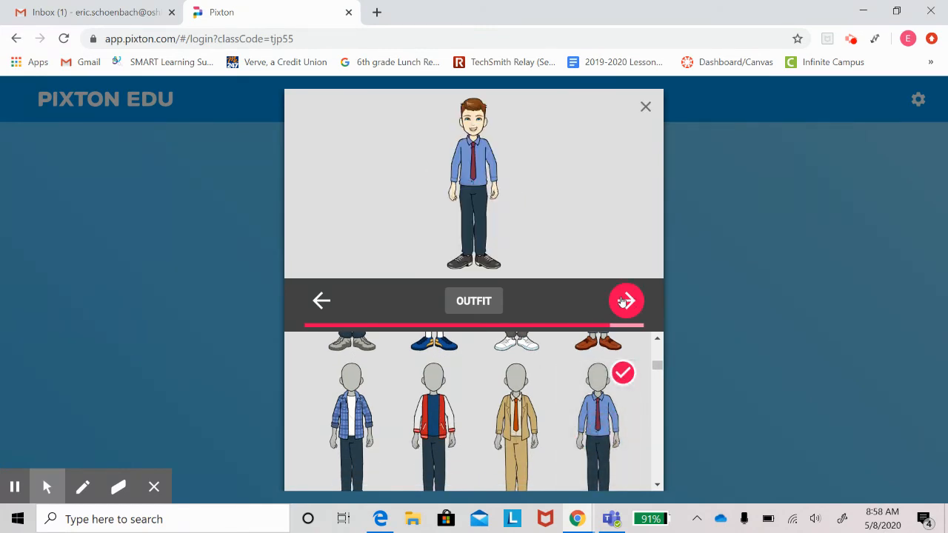
# Make the avatar one of the tallest and move on to poses
pyautogui.click(625, 300)
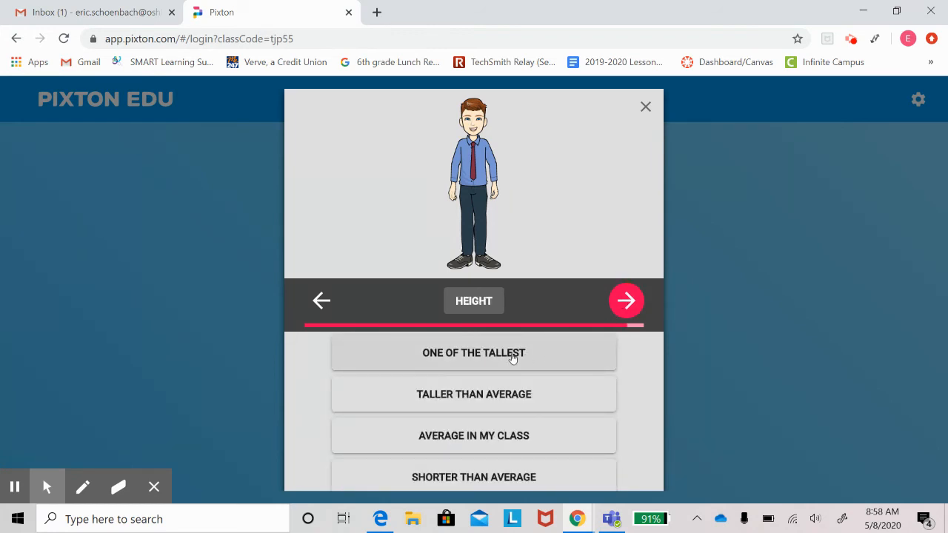
pyautogui.click(474, 352)
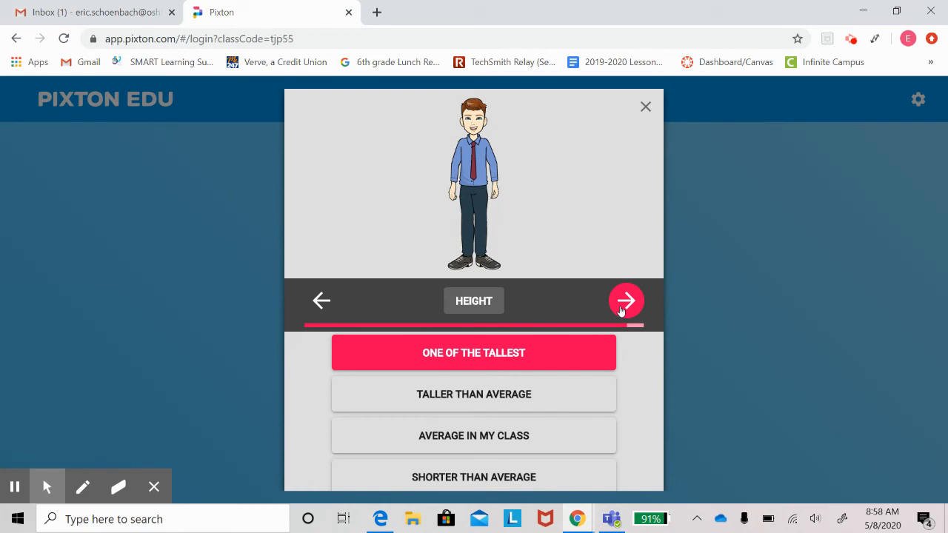
pyautogui.click(625, 299)
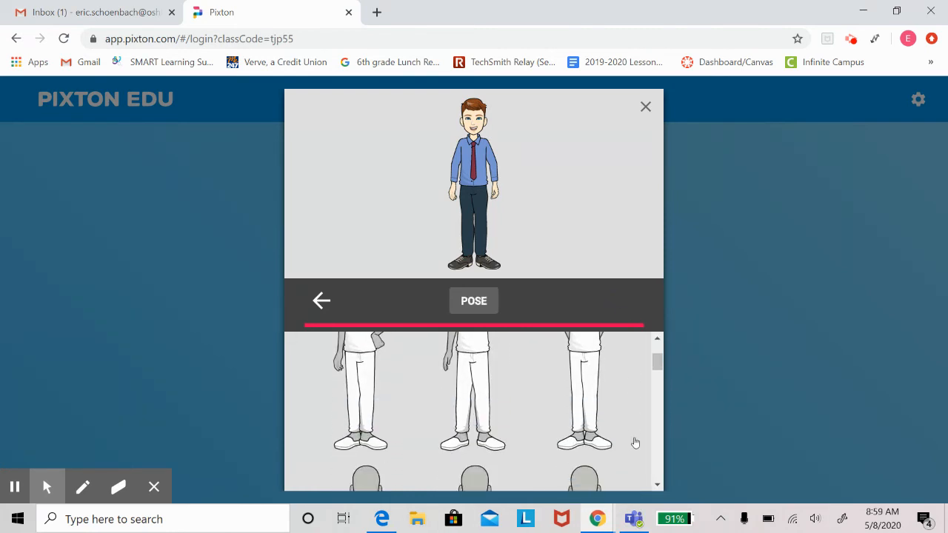
# Give the avatar the waving pose and finish it, adding it to the class photo
pyautogui.scroll(-3)
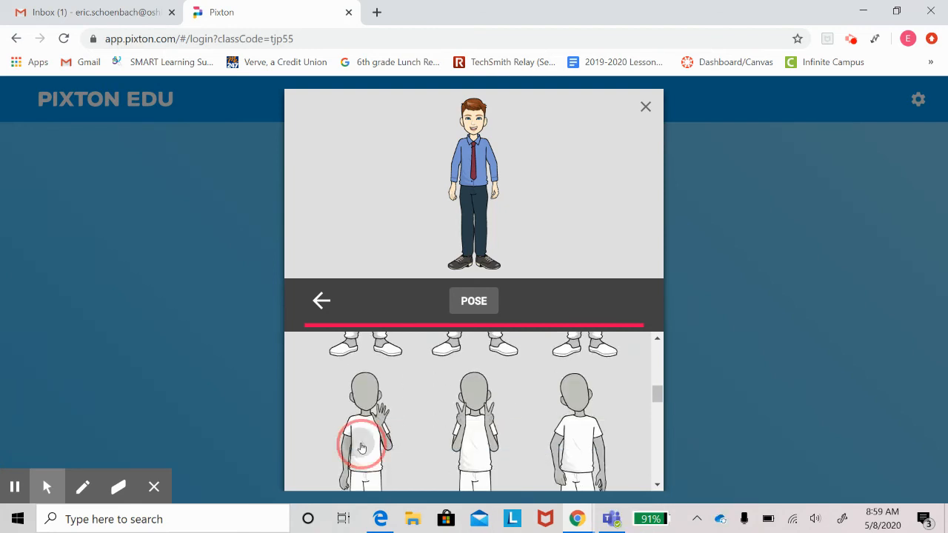
pyautogui.click(363, 444)
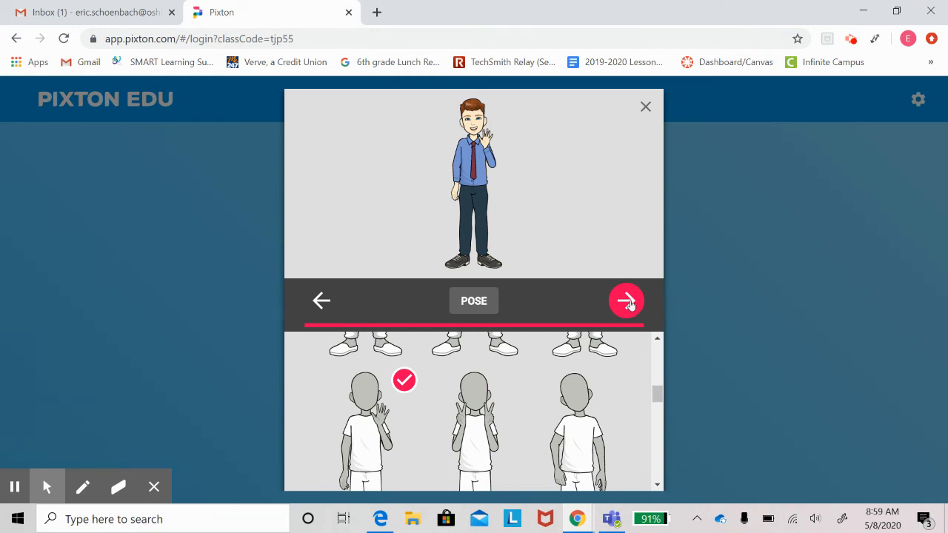
pyautogui.click(625, 300)
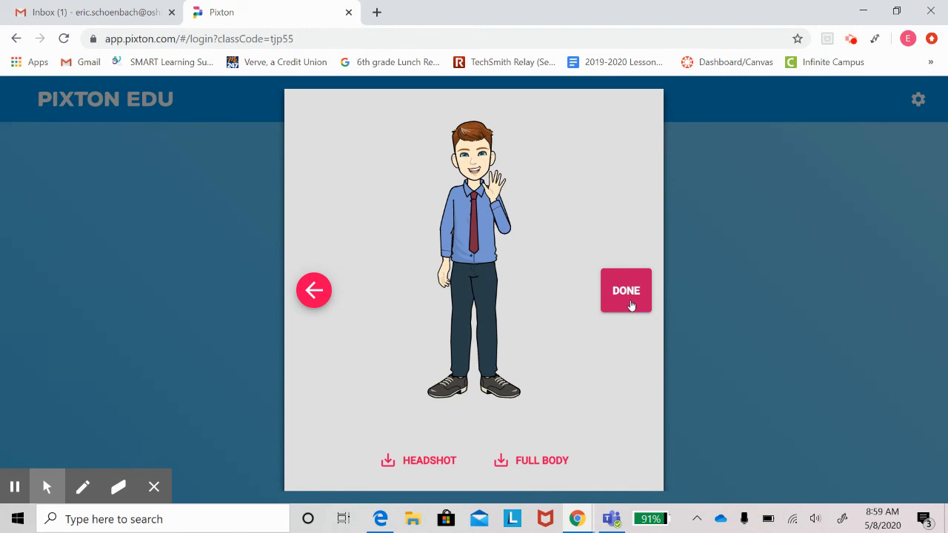
pyautogui.click(625, 290)
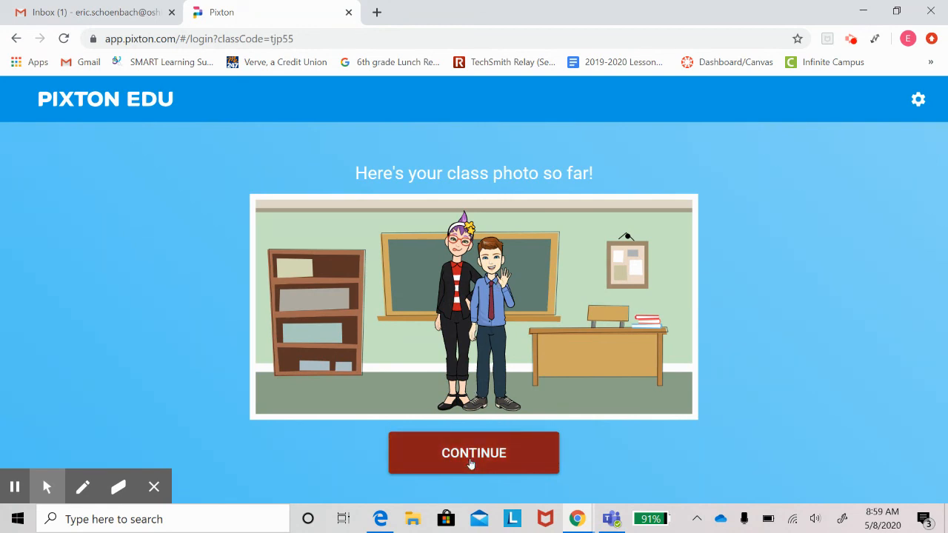
# Continue from the class photo to the Comic Book 2020 dashboard
pyautogui.click(474, 454)
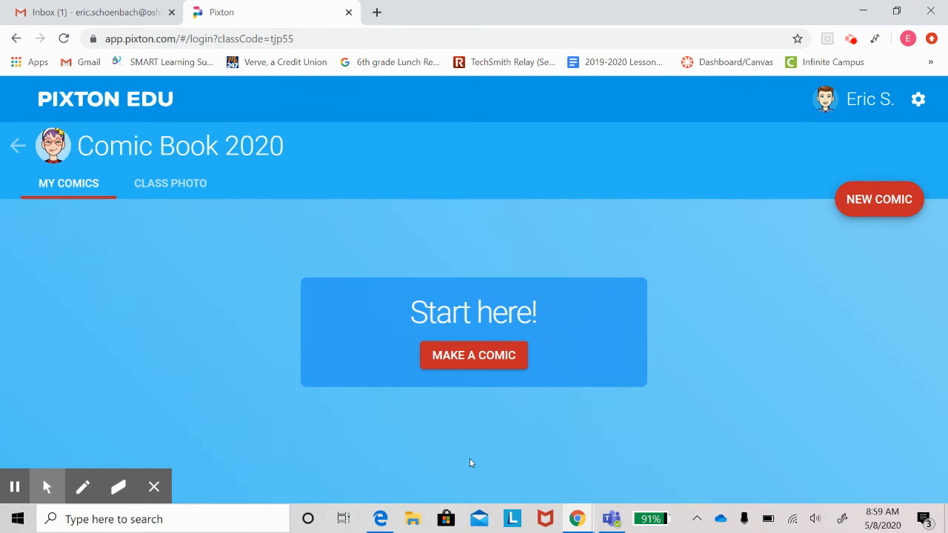
pyautogui.moveTo(850, 46)
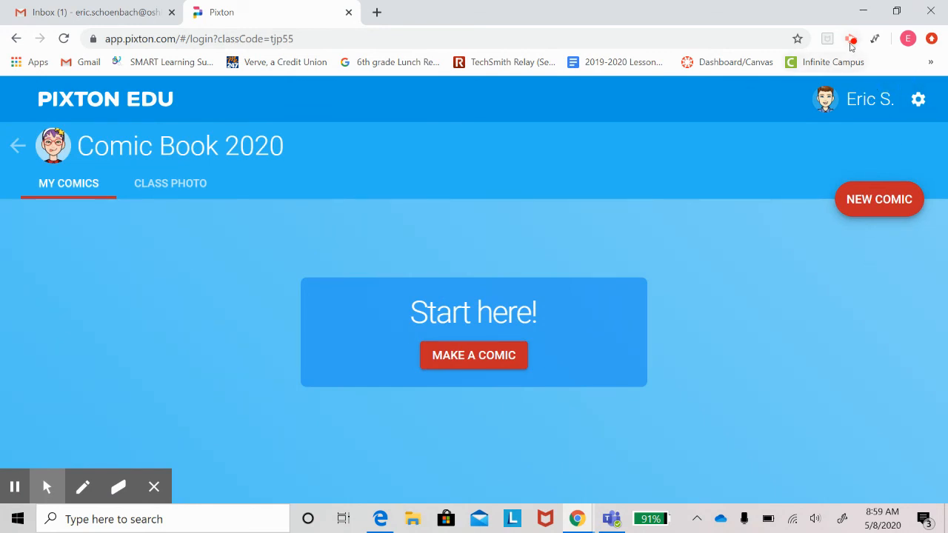
# Open a browser extension's popup from the Chrome toolbar
pyautogui.click(850, 39)
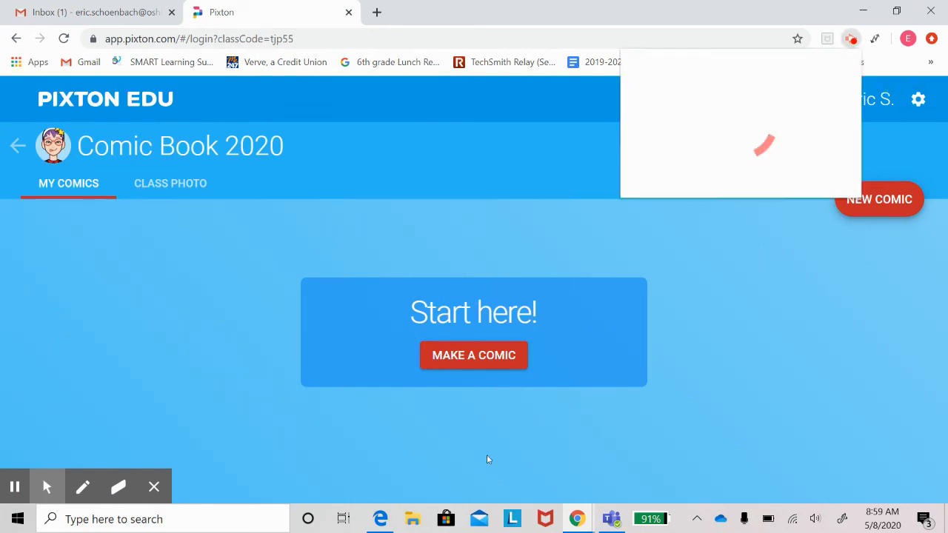